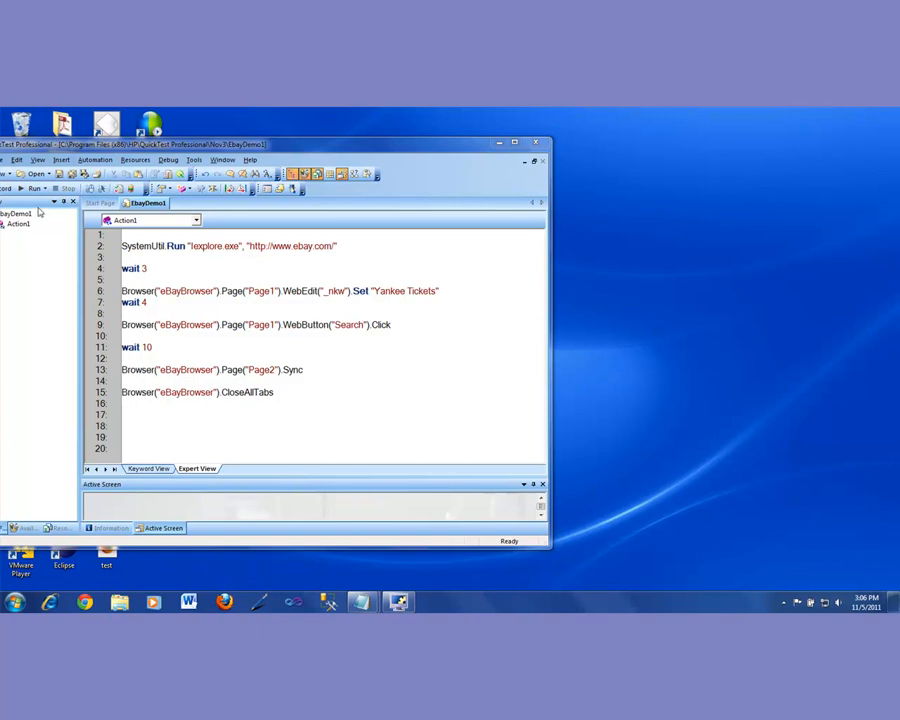
Run the eBay script with temporary run results so IE opens eBay with Yankee Tickets searched.
left_click(36, 188)
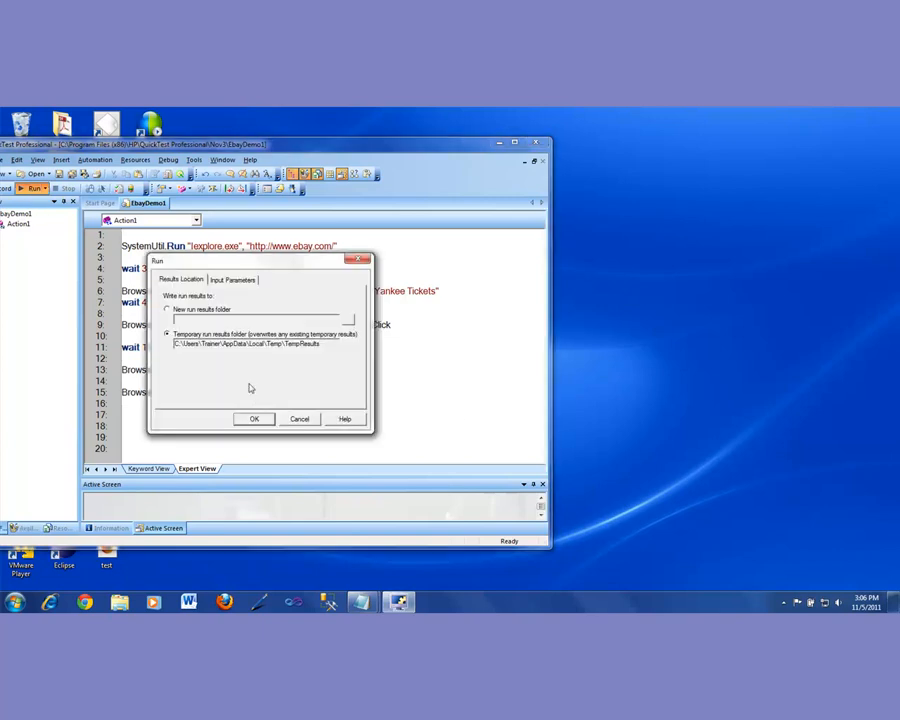
left_click(252, 418)
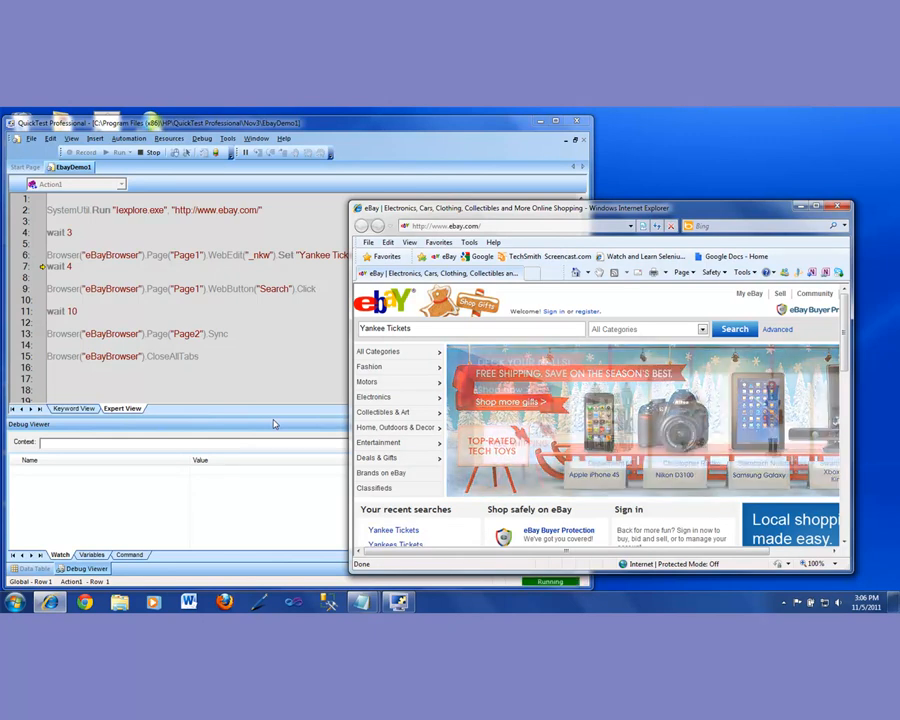
left_click(734, 328)
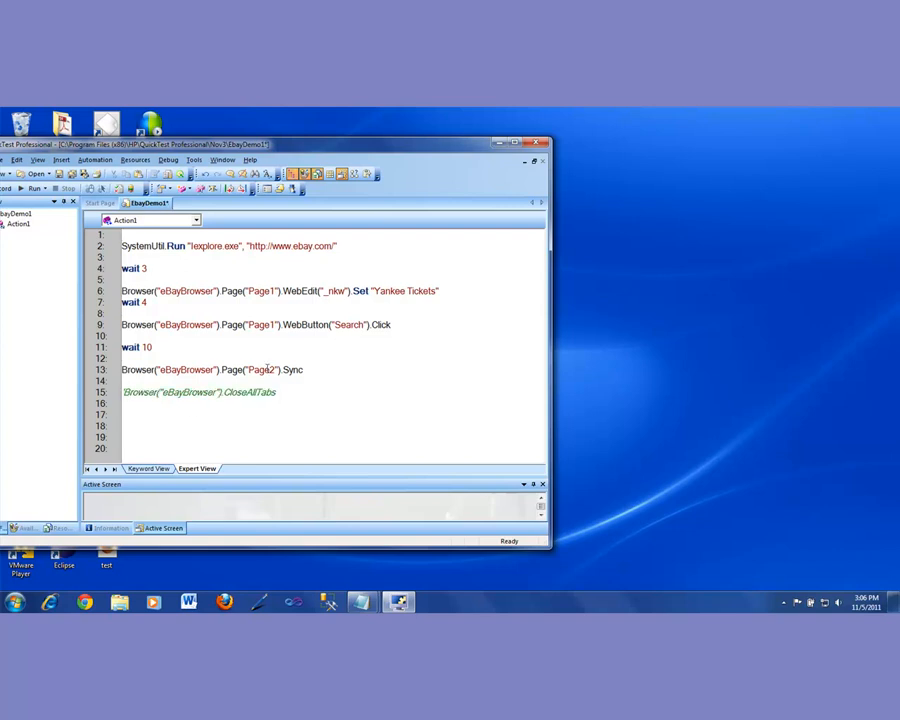
Run the eBay script a second time with temporary run results, reopening eBay in IE.
left_click(32, 188)
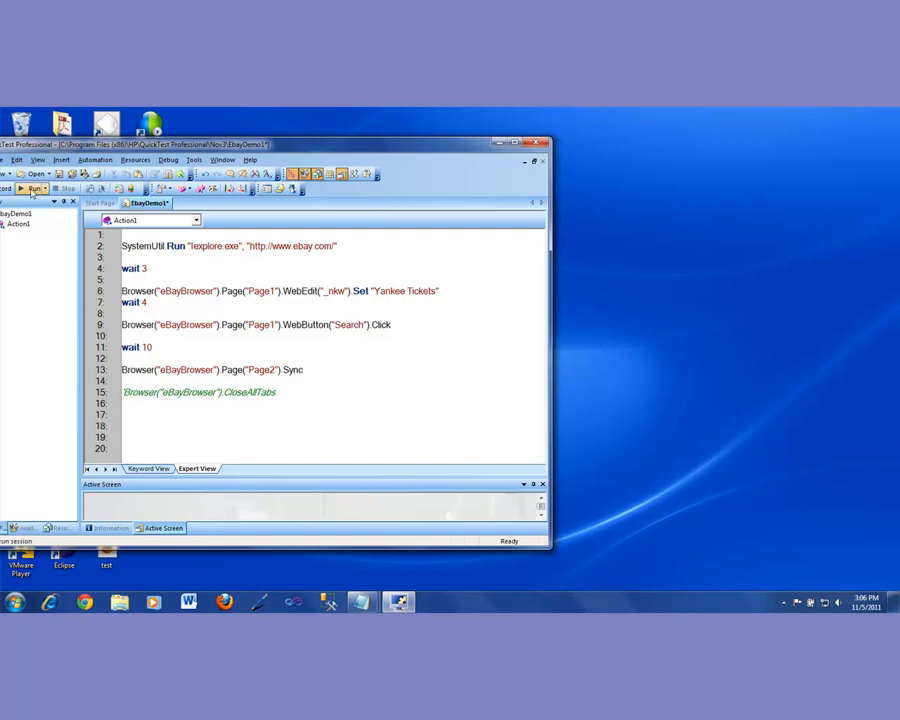
left_click(32, 188)
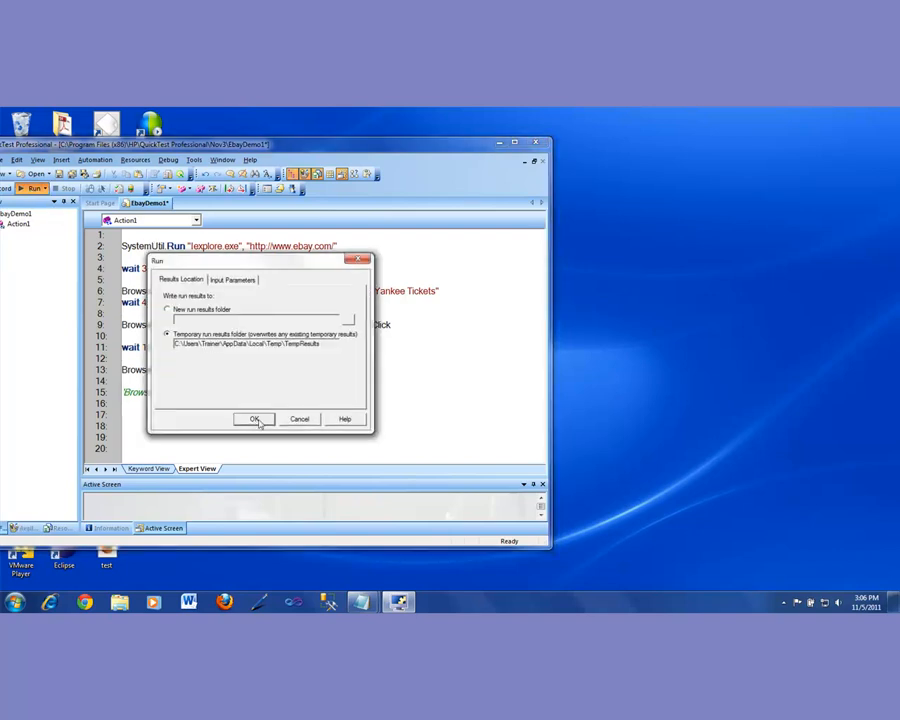
left_click(254, 420)
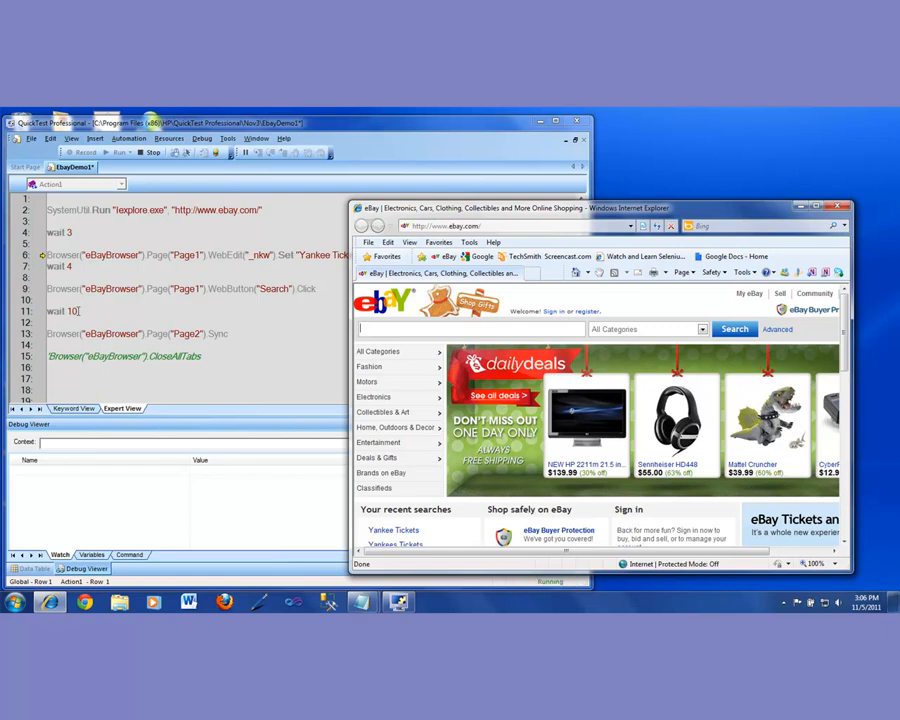
type("Yankee Tickets")
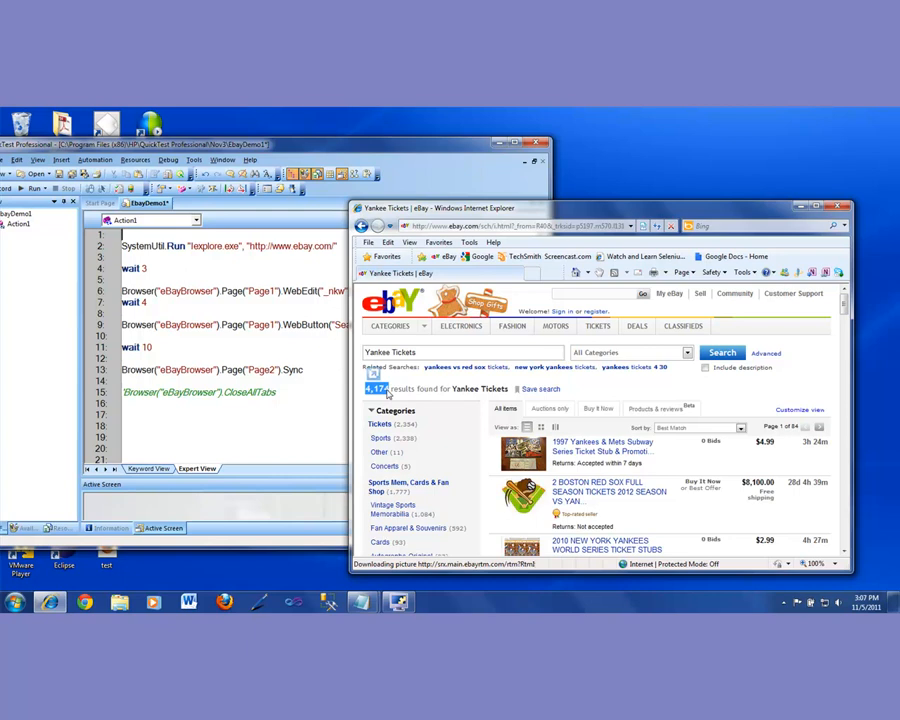
mouse_move(384, 394)
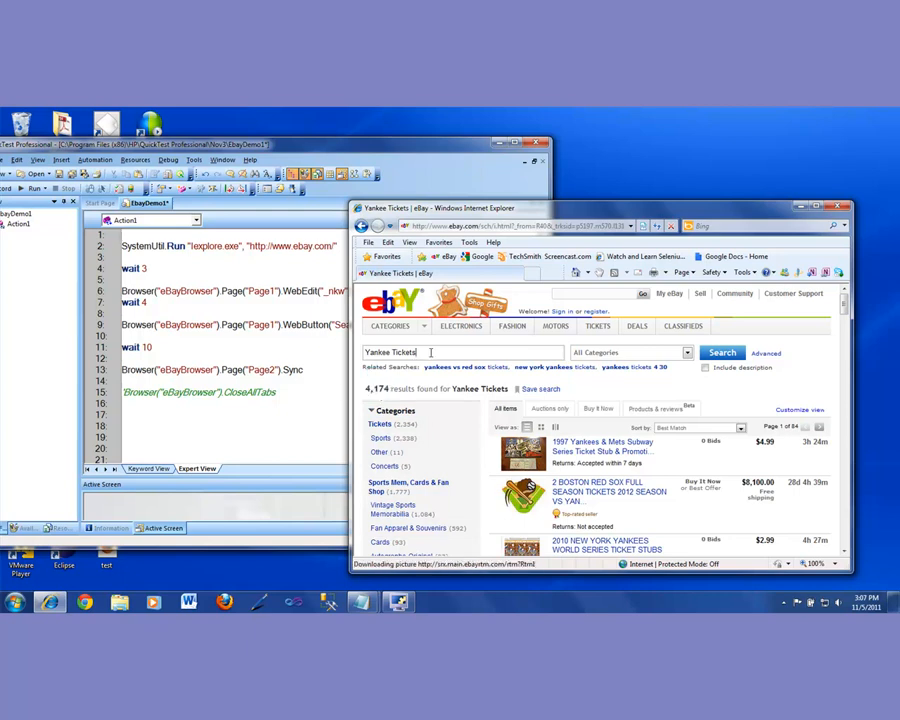
Select the results count on the Yankee Tickets page before returning to the QTP script.
double_click(390, 352)
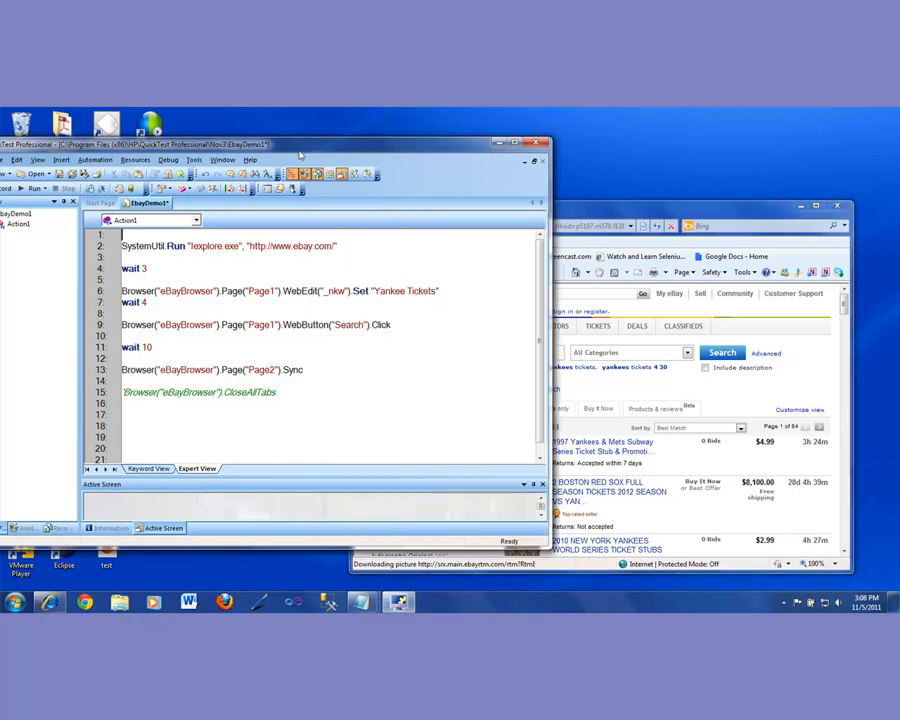
mouse_move(284, 238)
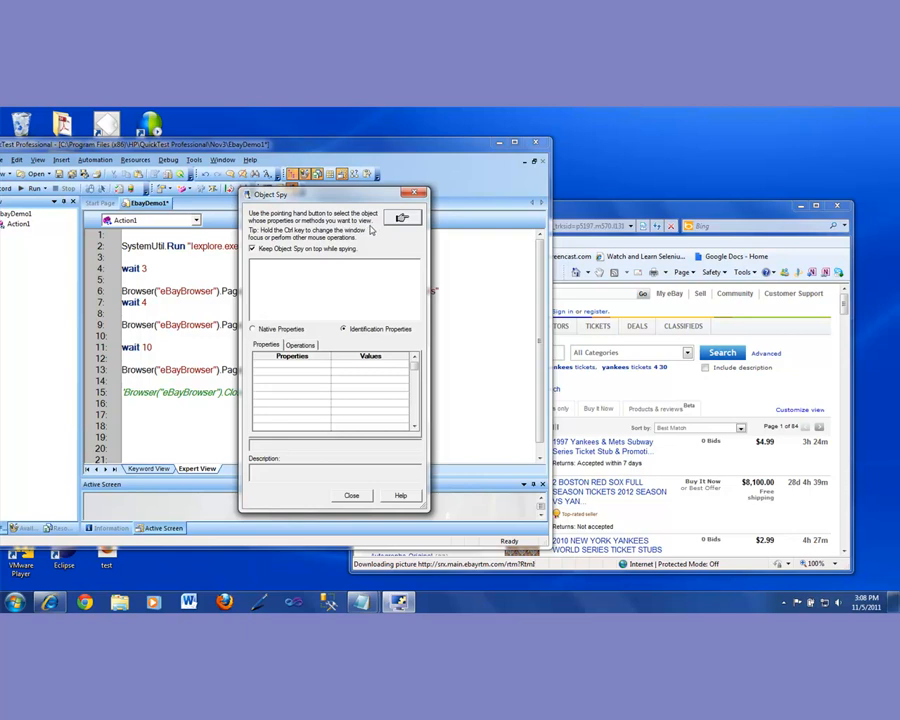
mouse_move(272, 406)
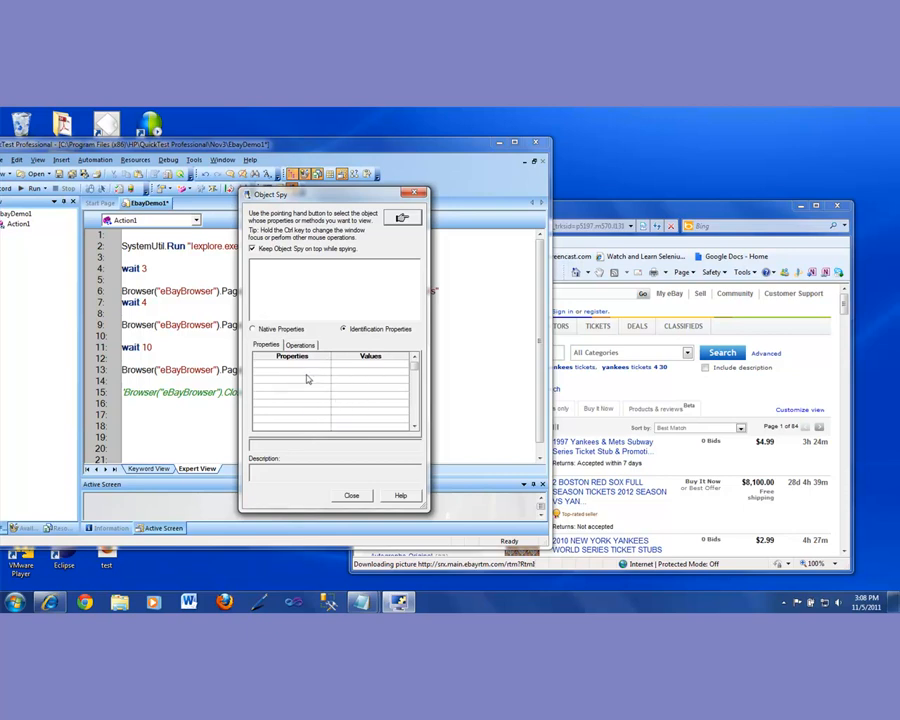
mouse_move(336, 380)
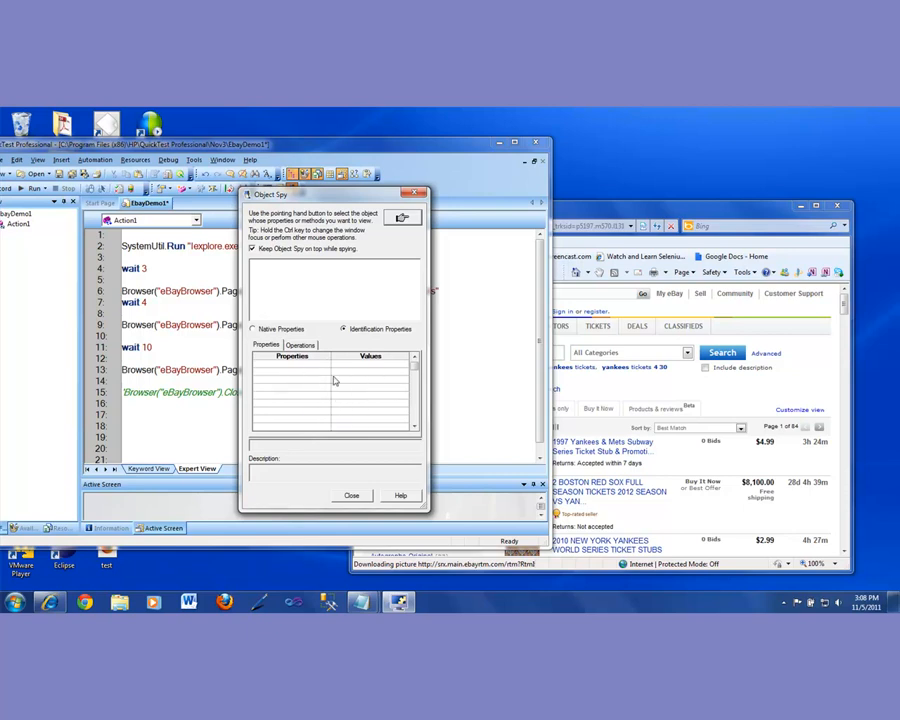
mouse_move(384, 220)
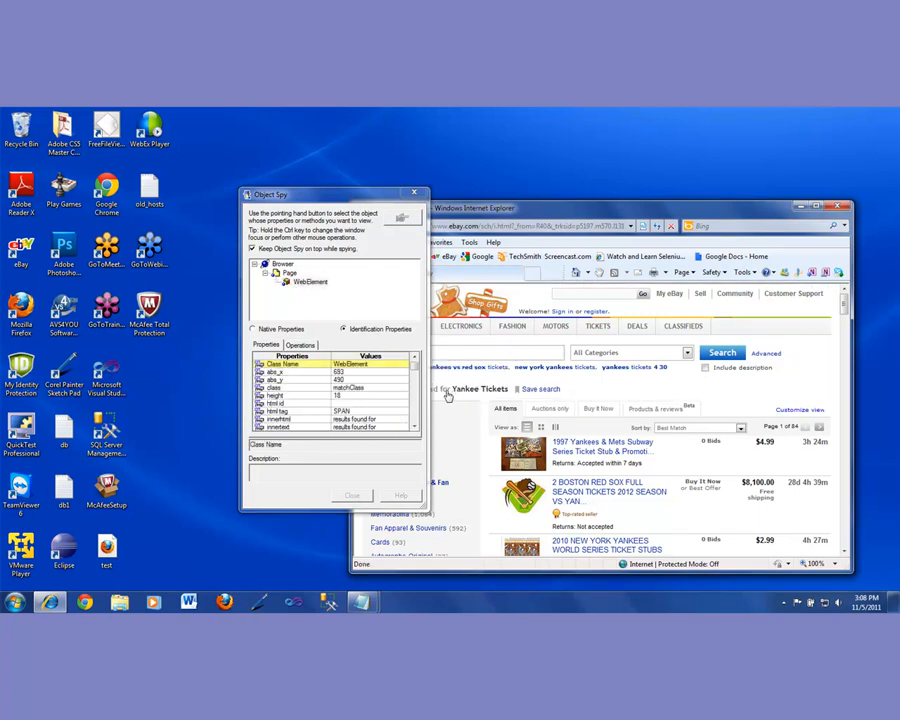
Bring the QTP eBay script window forward alongside the open Object Spy.
left_click(296, 280)
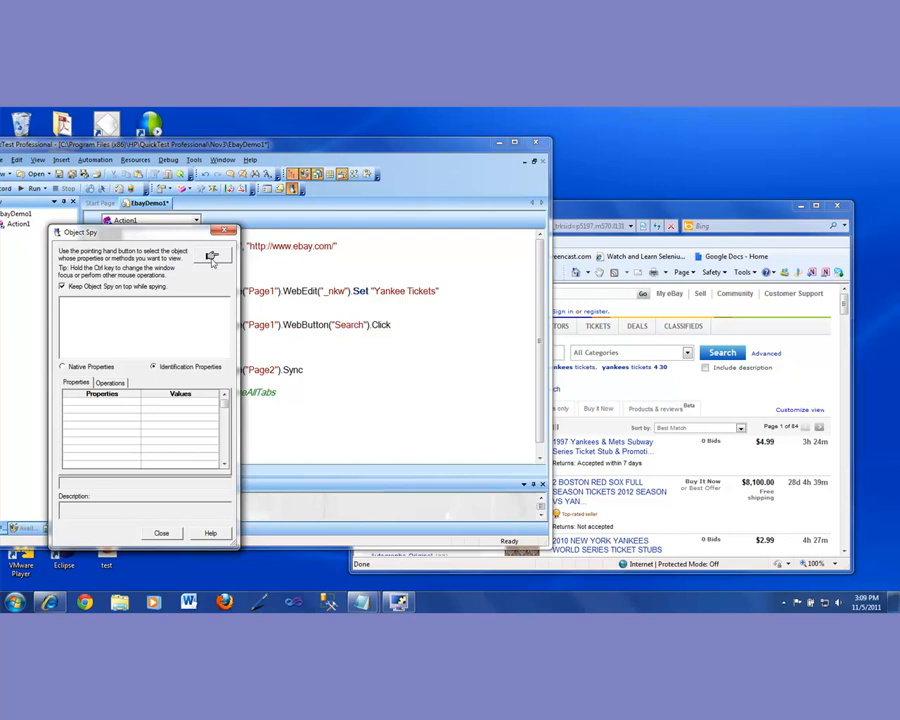
mouse_move(204, 272)
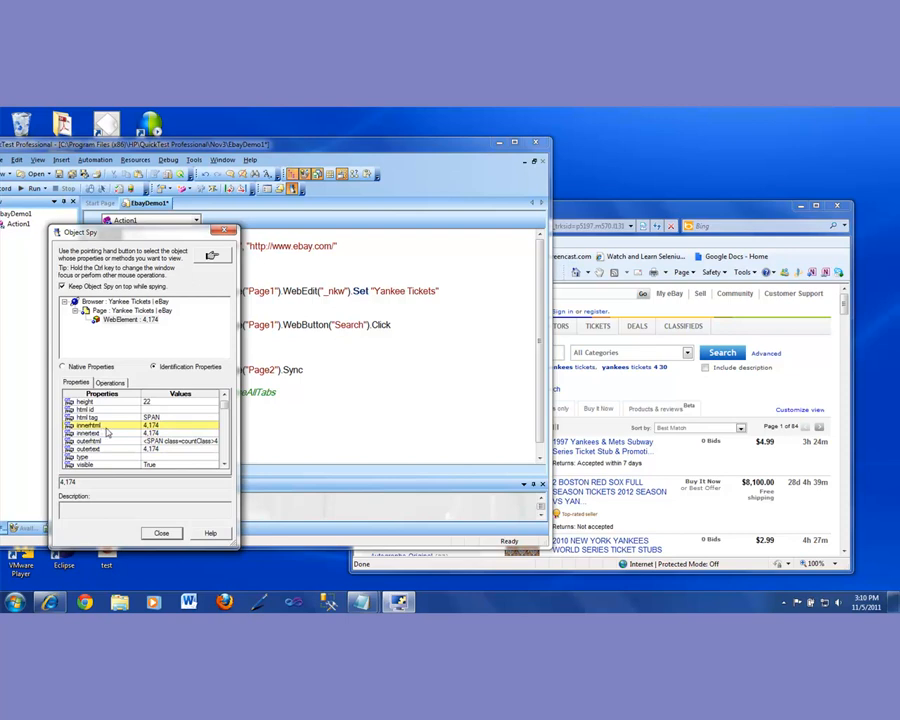
Review the result count element's properties in Object Spy, including its innertext value.
left_click(100, 442)
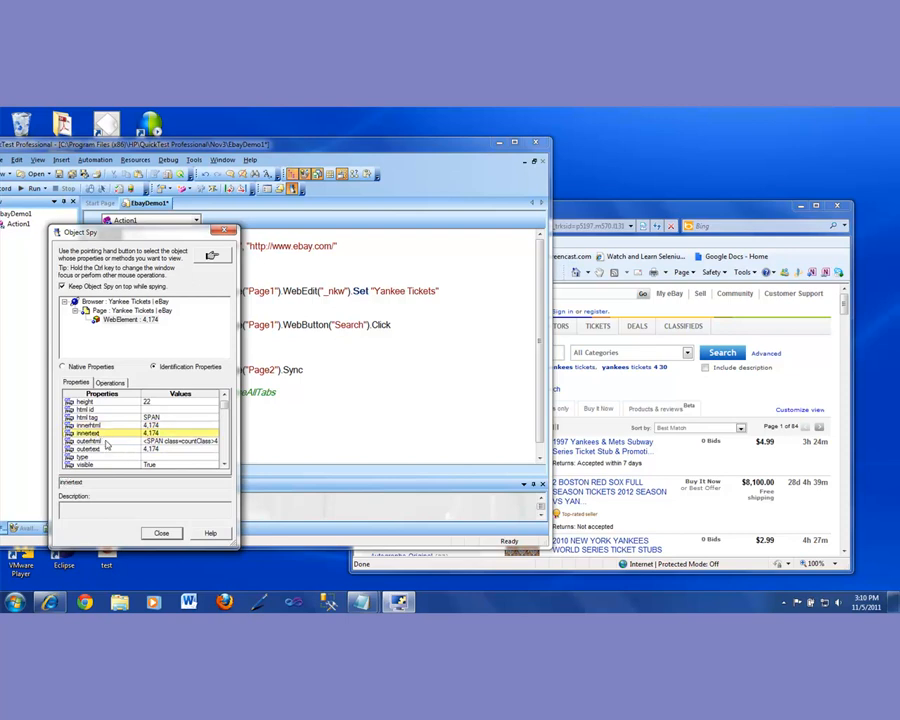
left_click(90, 448)
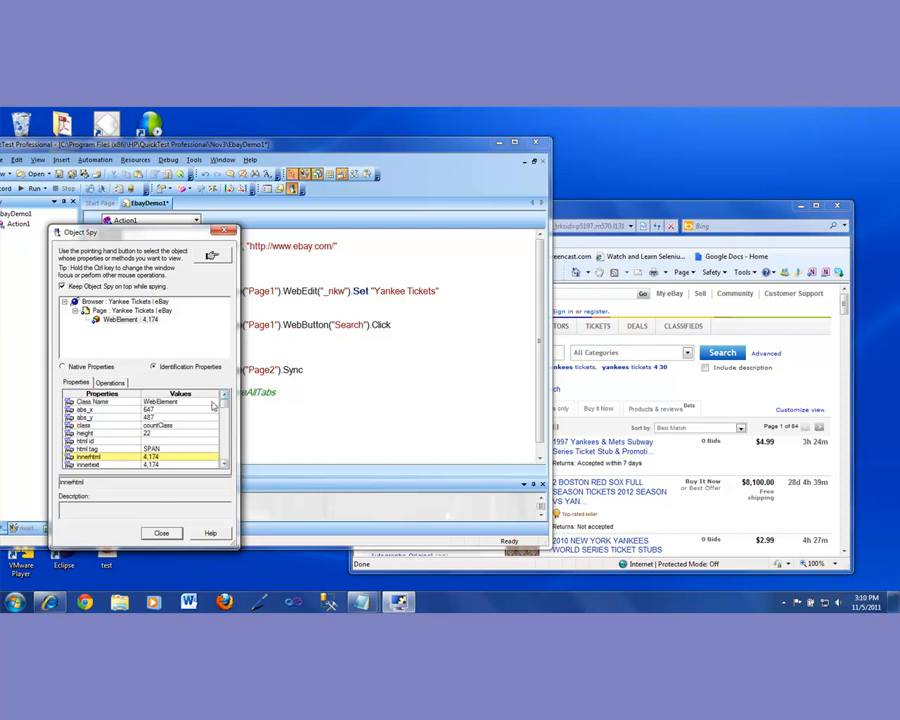
left_click(100, 400)
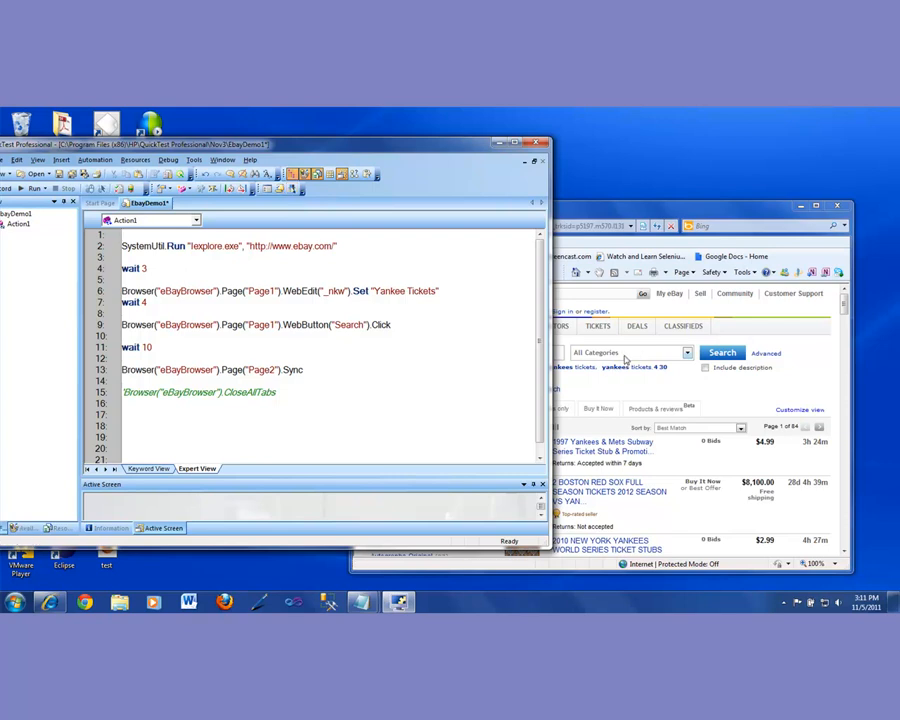
mouse_move(636, 360)
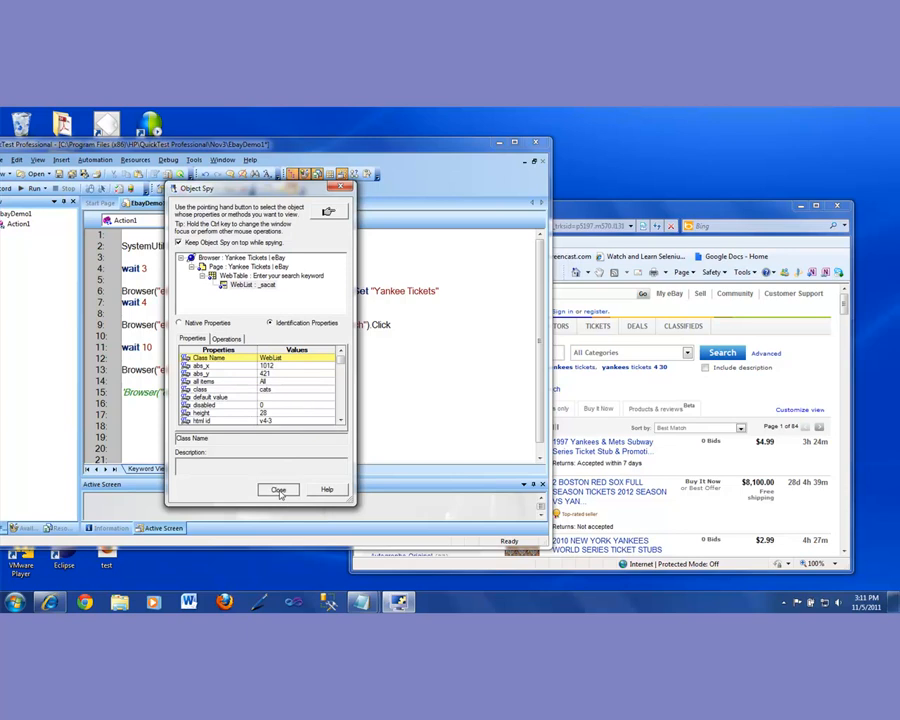
left_click(278, 490)
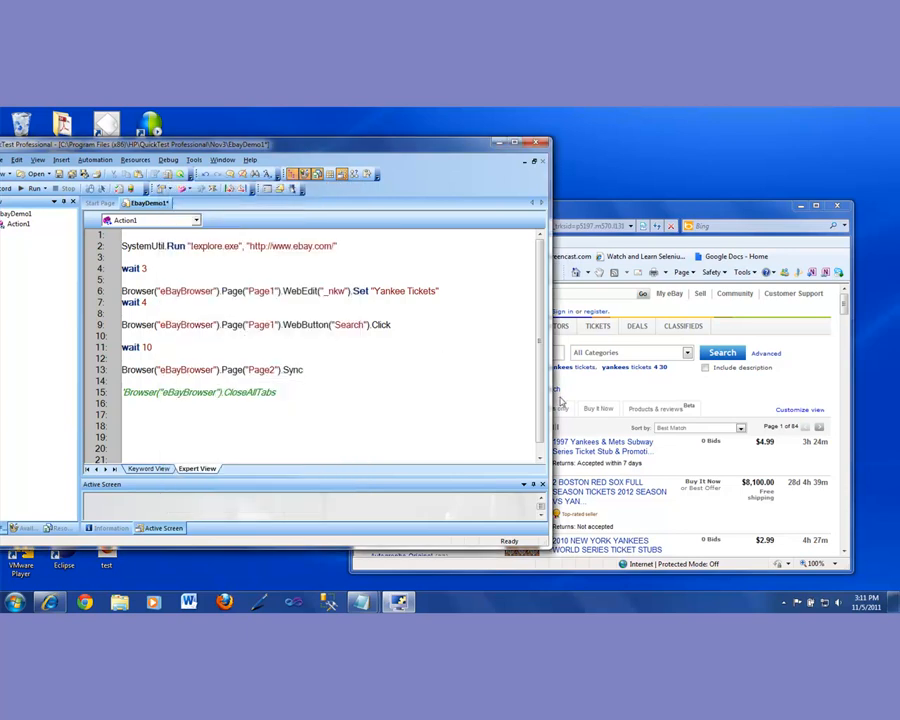
mouse_move(668, 388)
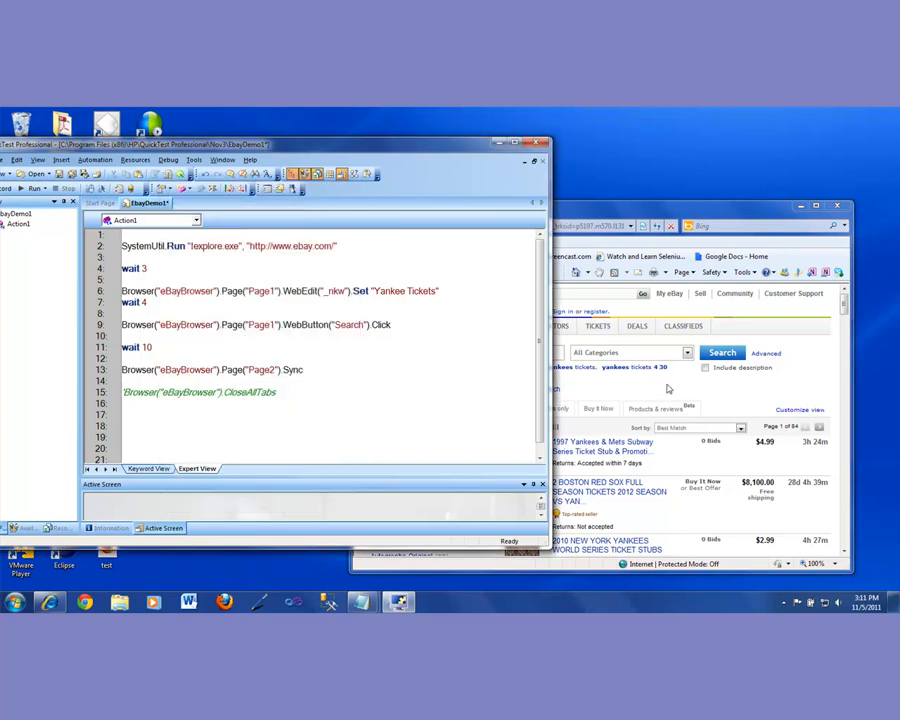
left_click(670, 292)
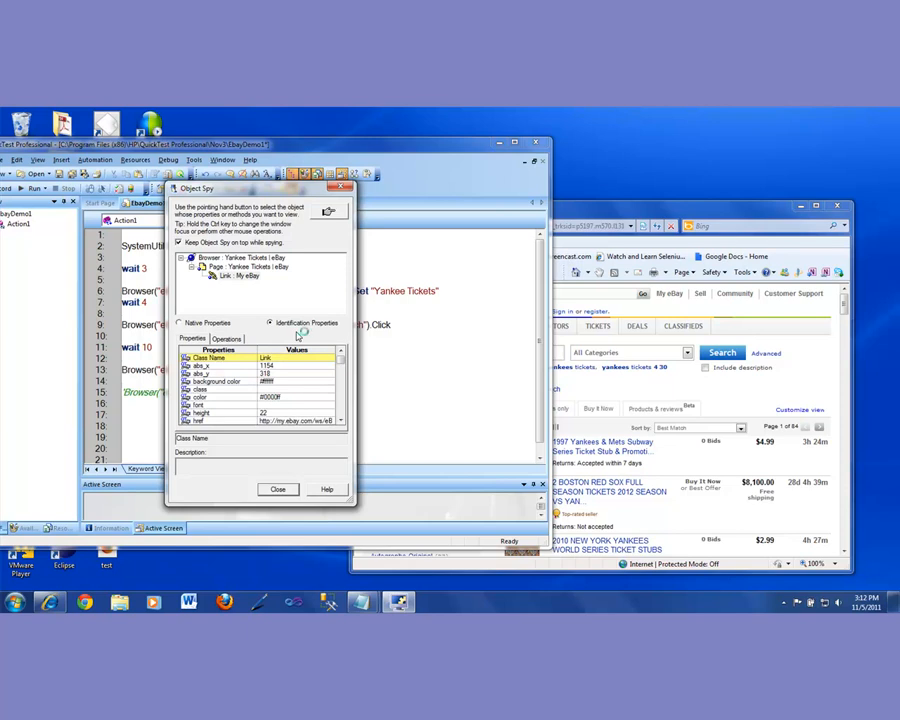
mouse_move(304, 332)
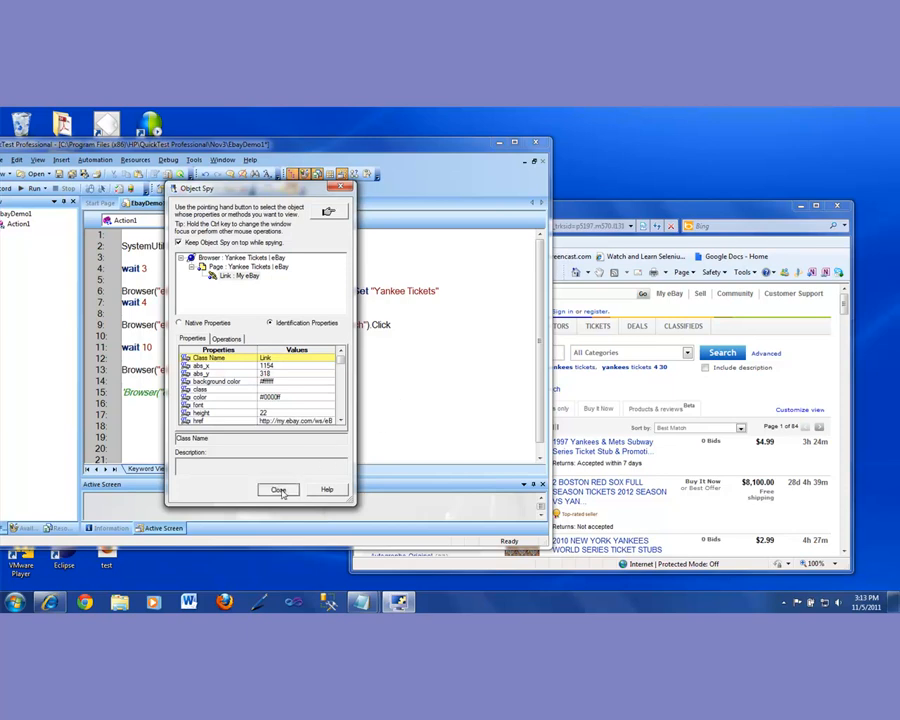
left_click(278, 488)
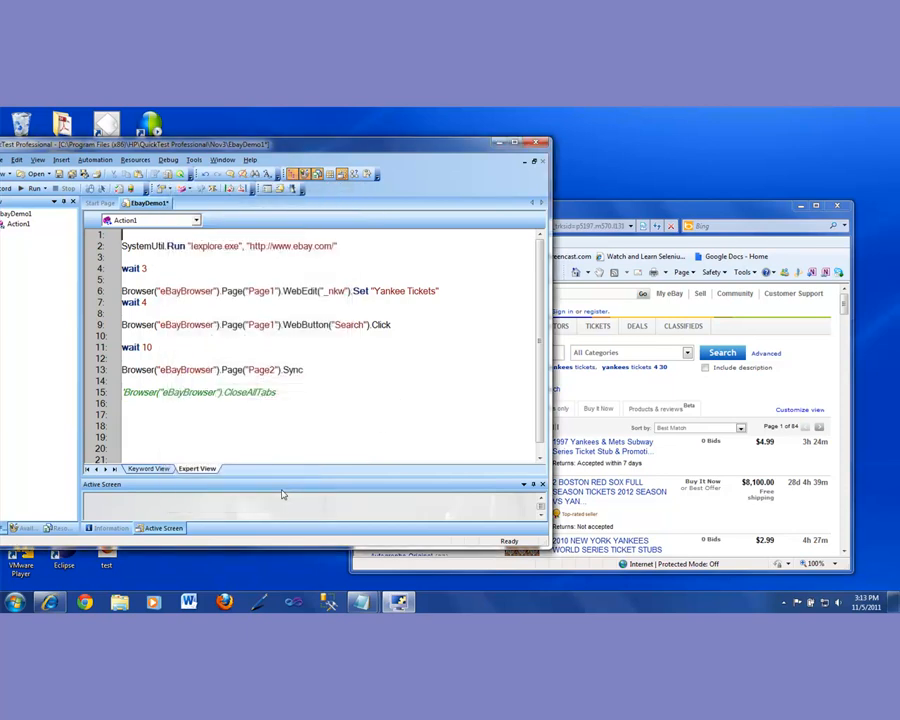